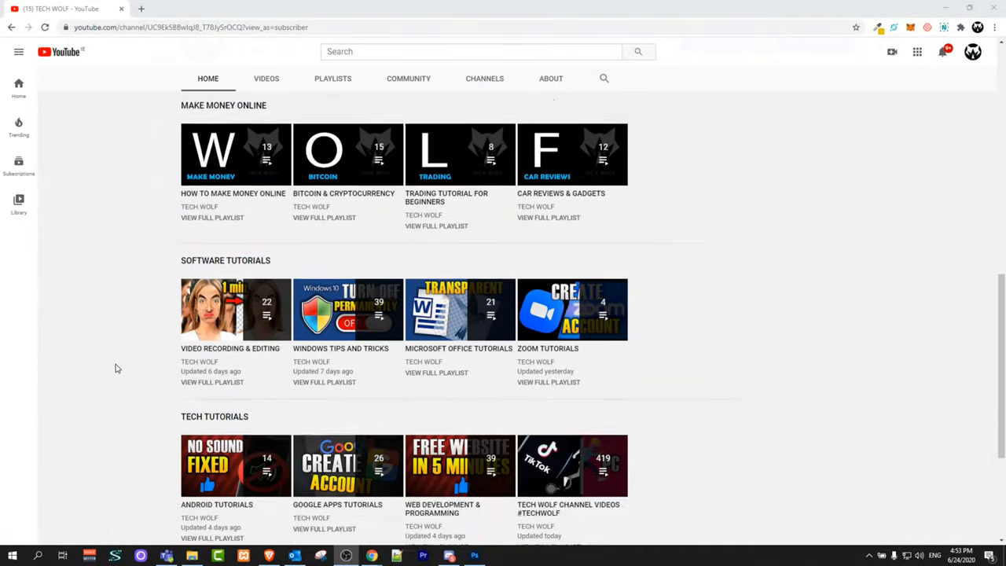
# Reach TECH WOLF's Server Overview and start choosing a new server icon image from Desktop.
pyautogui.scroll(3)
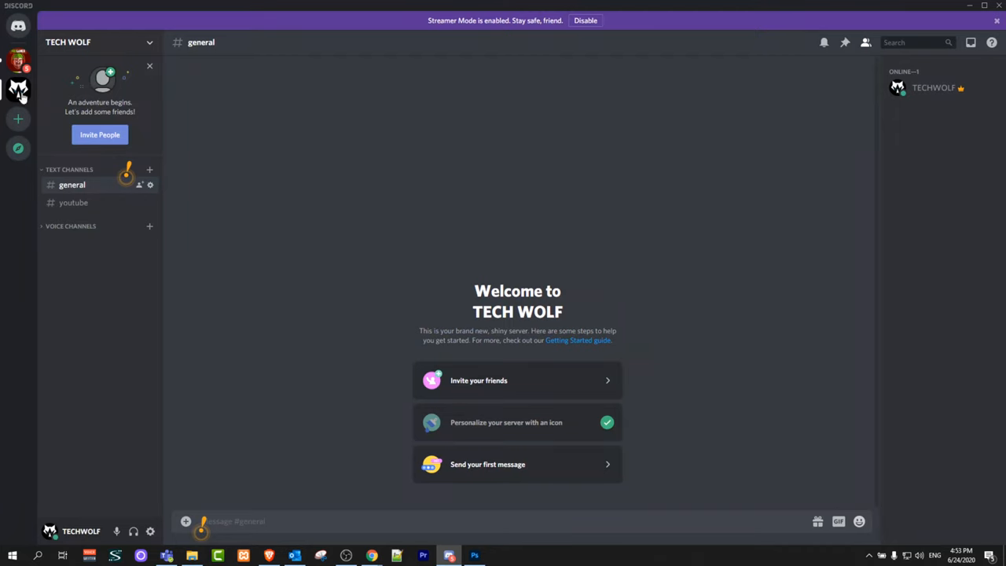
pyautogui.moveTo(19, 90)
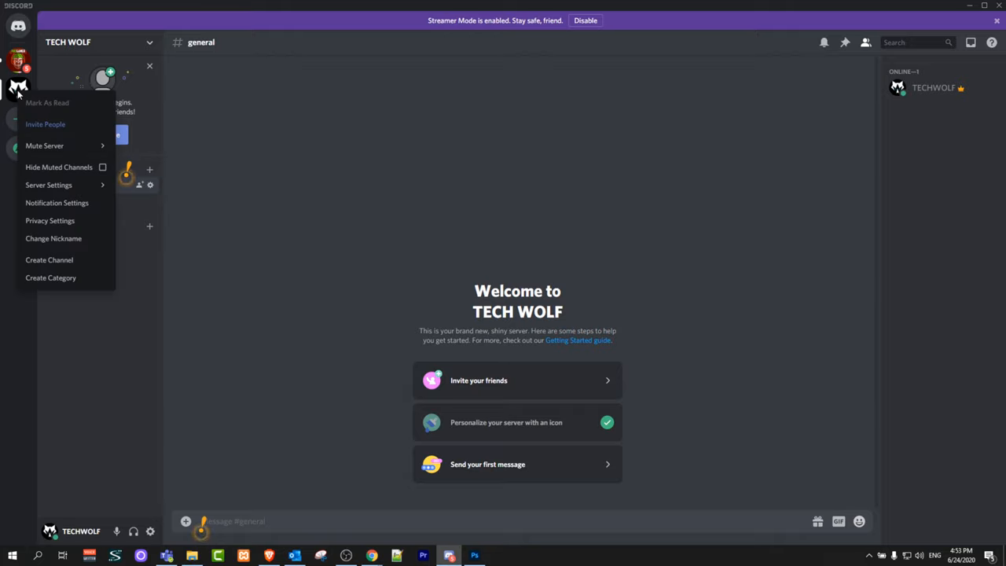
pyautogui.moveTo(44, 125)
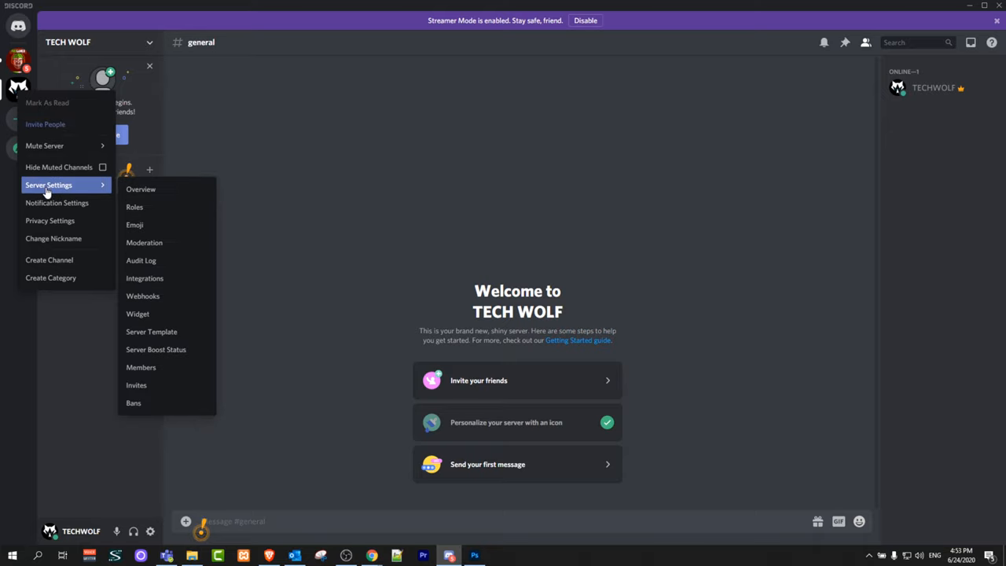
pyautogui.moveTo(141, 189)
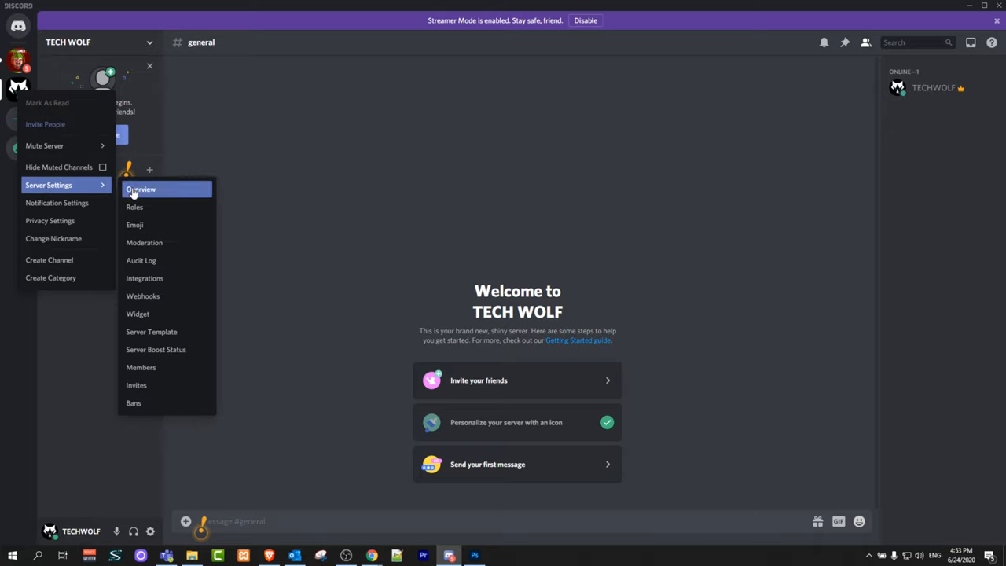
pyautogui.moveTo(140, 191)
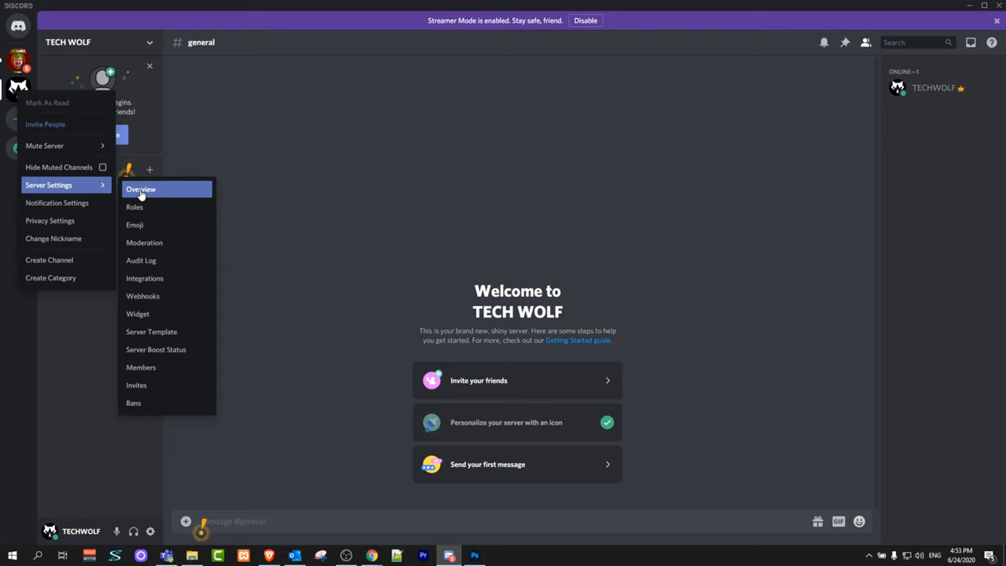
pyautogui.click(141, 188)
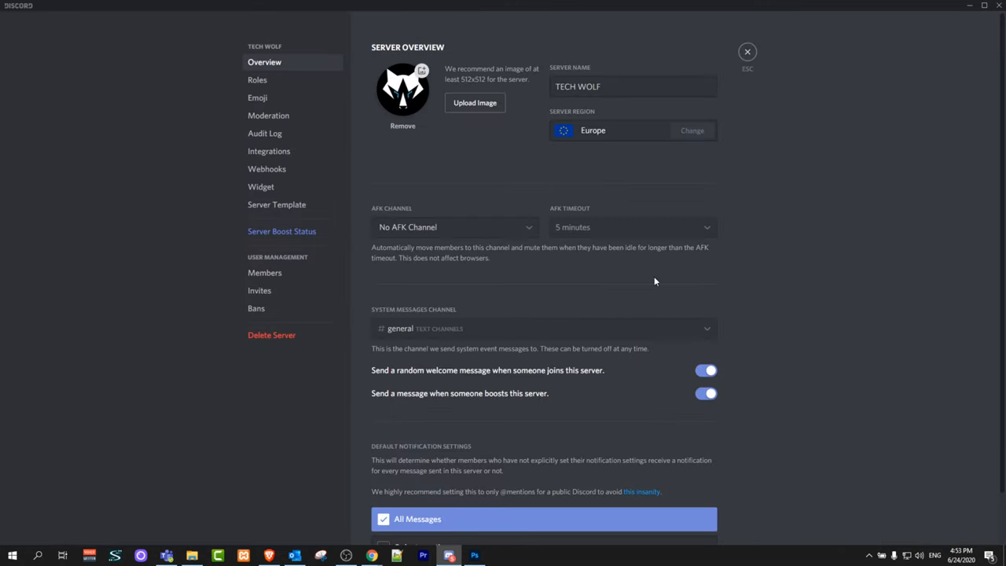
pyautogui.moveTo(615, 302)
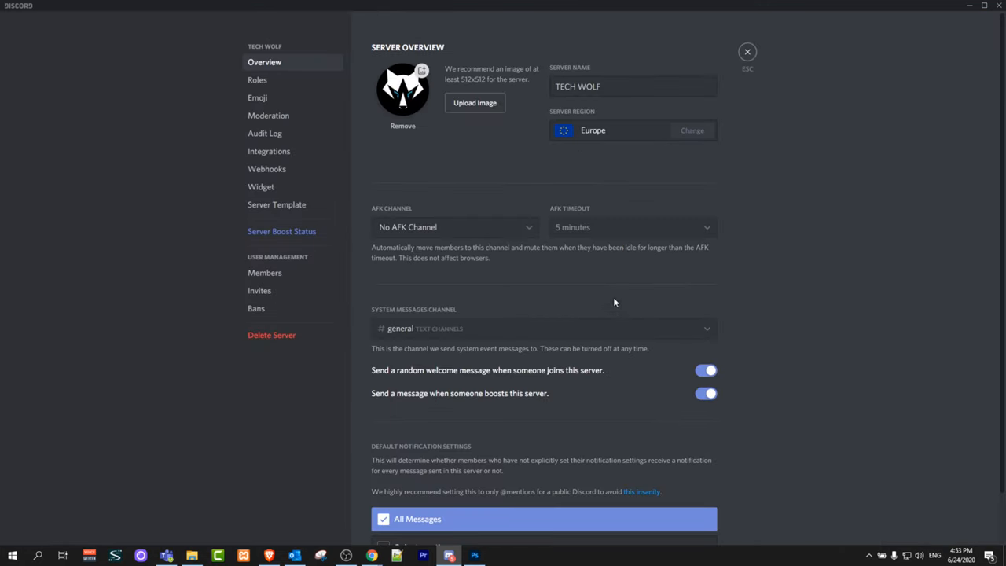
pyautogui.moveTo(403, 88)
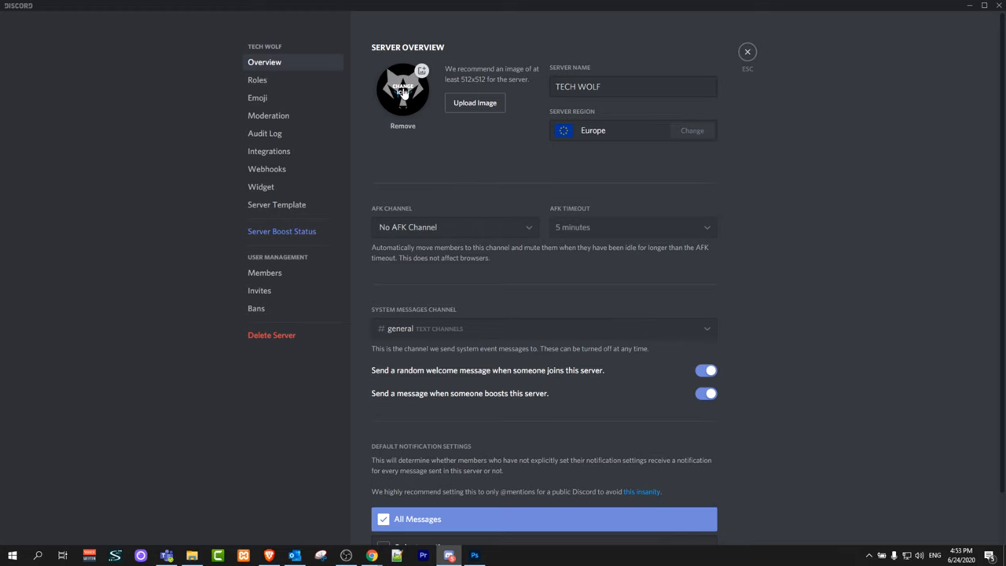
pyautogui.click(475, 102)
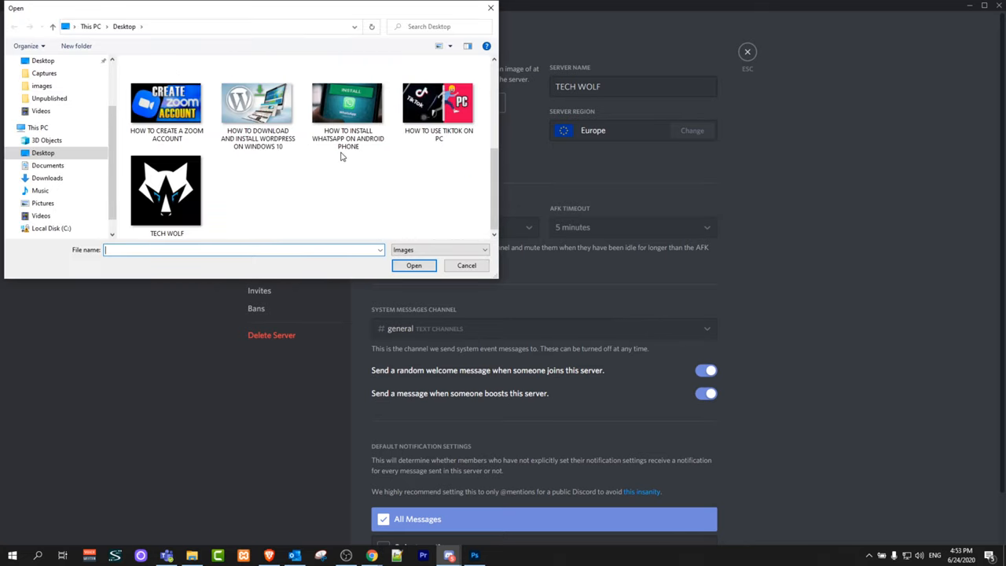
pyautogui.moveTo(475, 198)
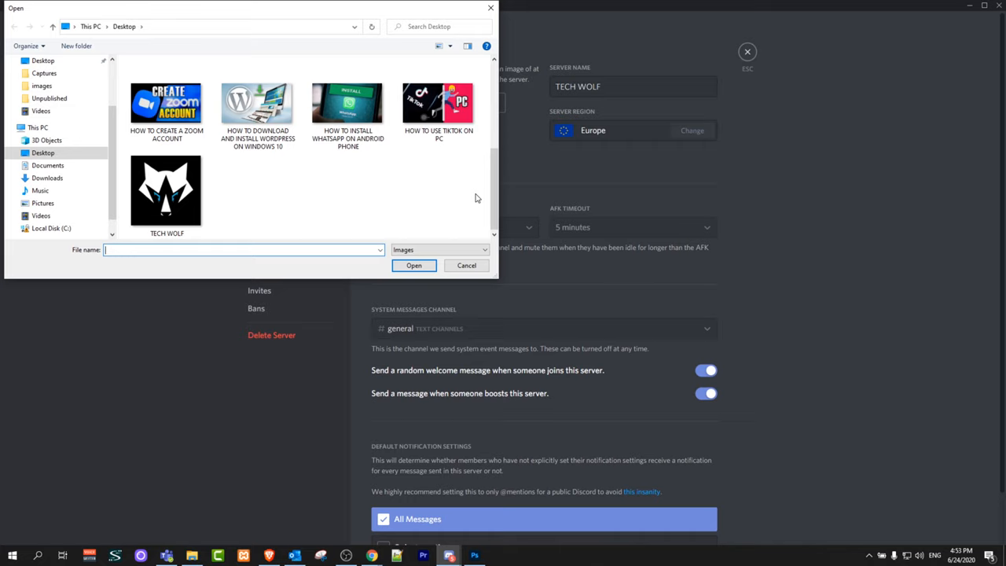
pyautogui.moveTo(451, 218)
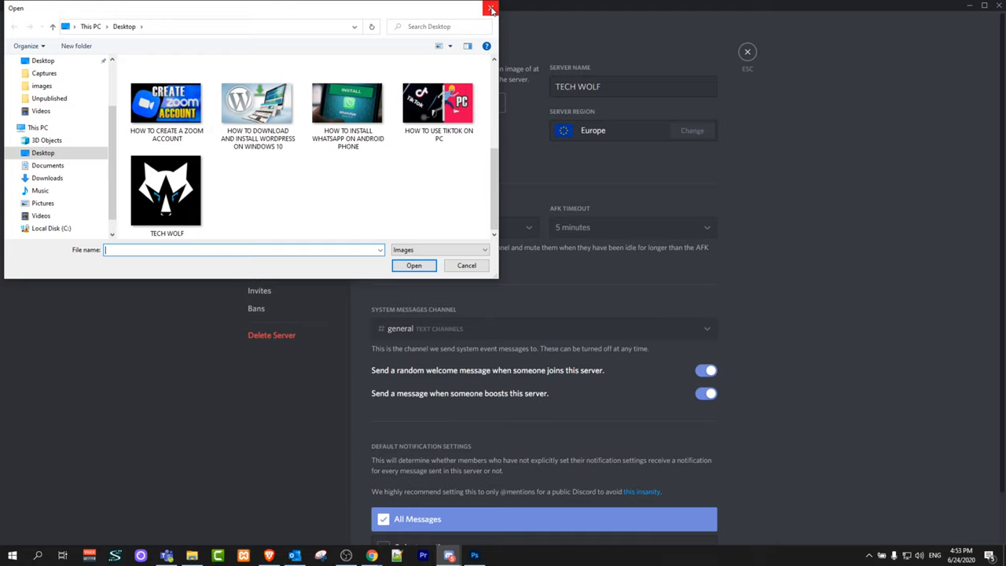
# Cancel the image picker, exit Server Overview to the general channel, and dismiss the Streamer Mode notice.
pyautogui.click(490, 10)
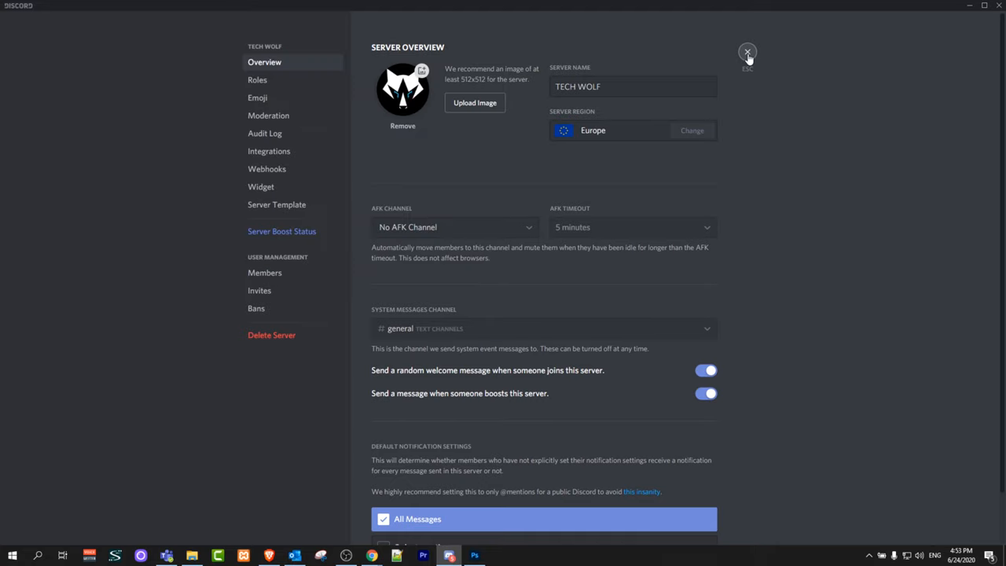
pyautogui.click(747, 52)
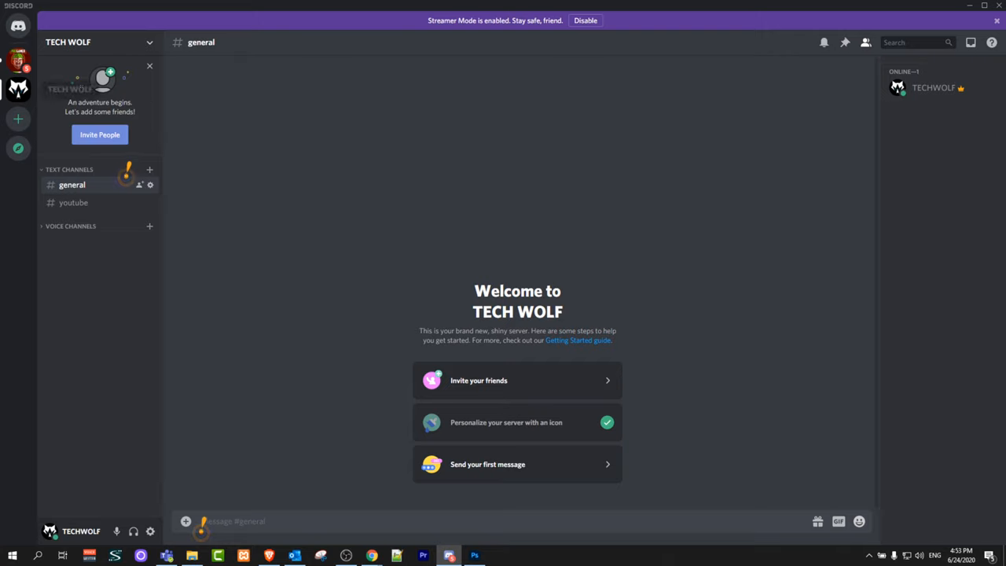
pyautogui.moveTo(198, 222)
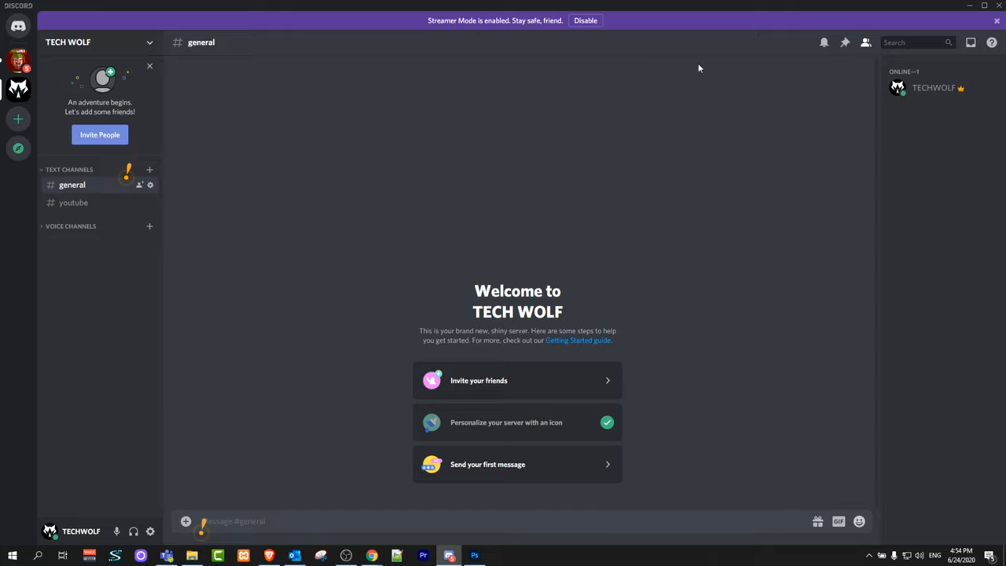
pyautogui.click(585, 21)
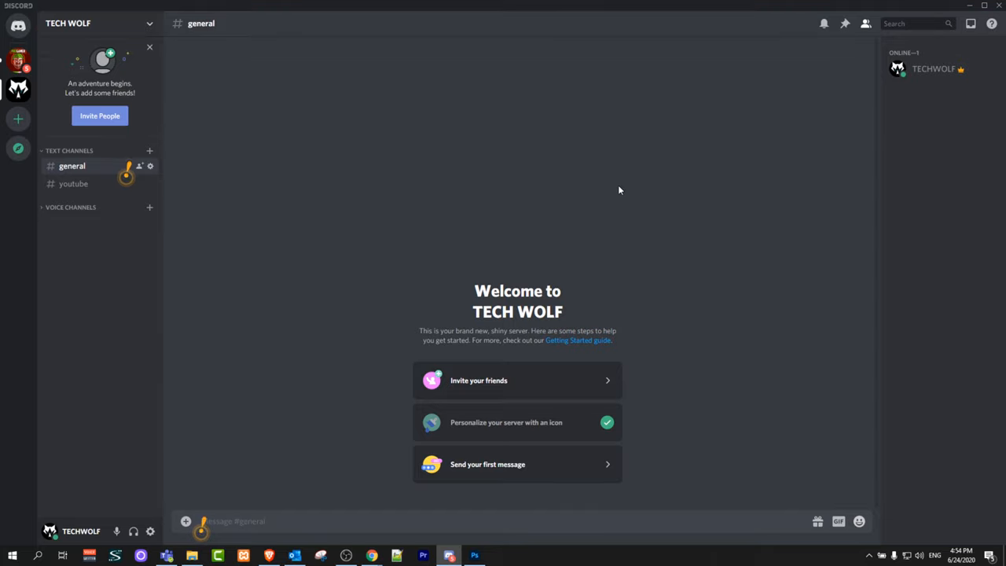